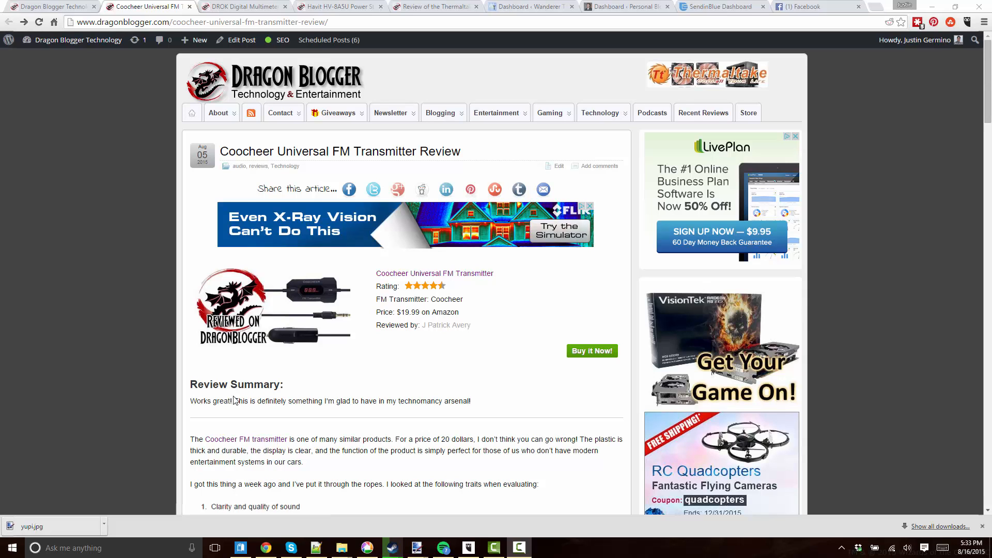
# Step: Select the one-line Review Summary sentence of the Coocheer FM Transmitter review
pyautogui.moveTo(190, 401); pyautogui.dragTo(471, 401)
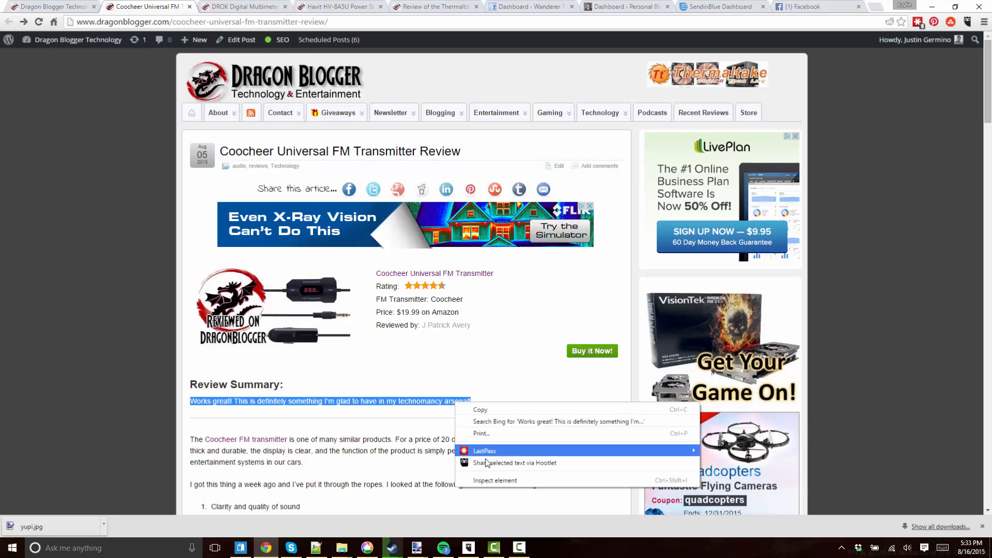
# Step: Share the selected sentence via Hootlet from the context menu
pyautogui.click(515, 463)
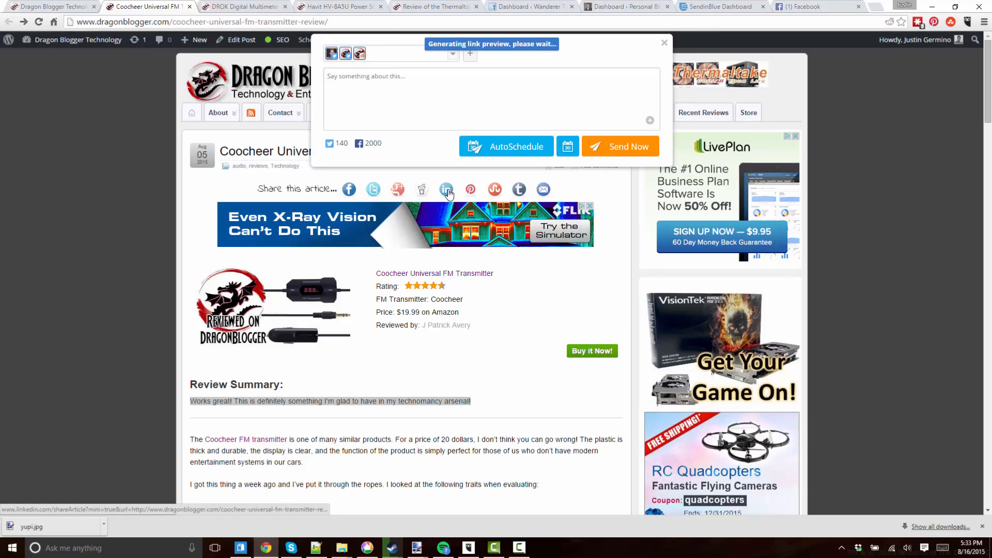
pyautogui.moveTo(446, 189)
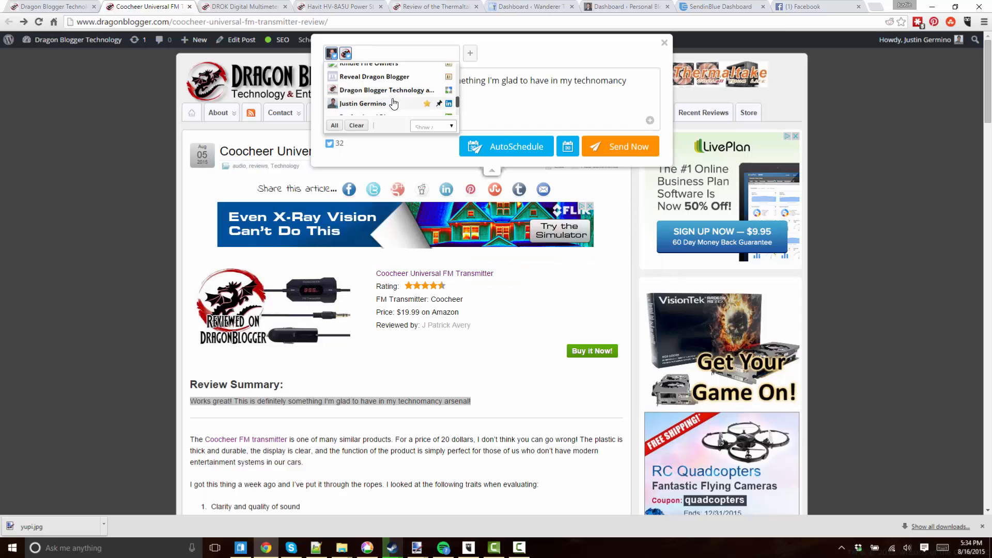
pyautogui.click(363, 104)
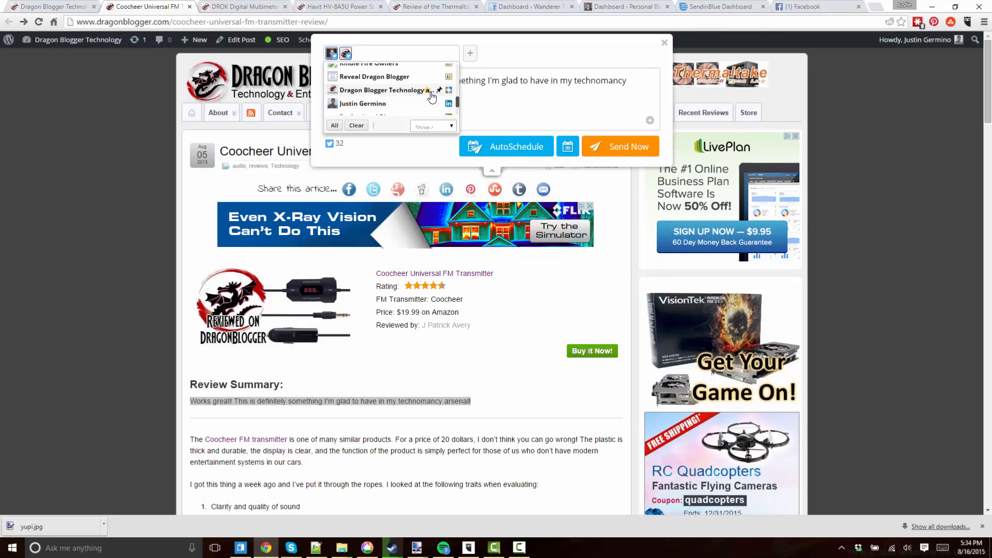
pyautogui.scroll(-3)
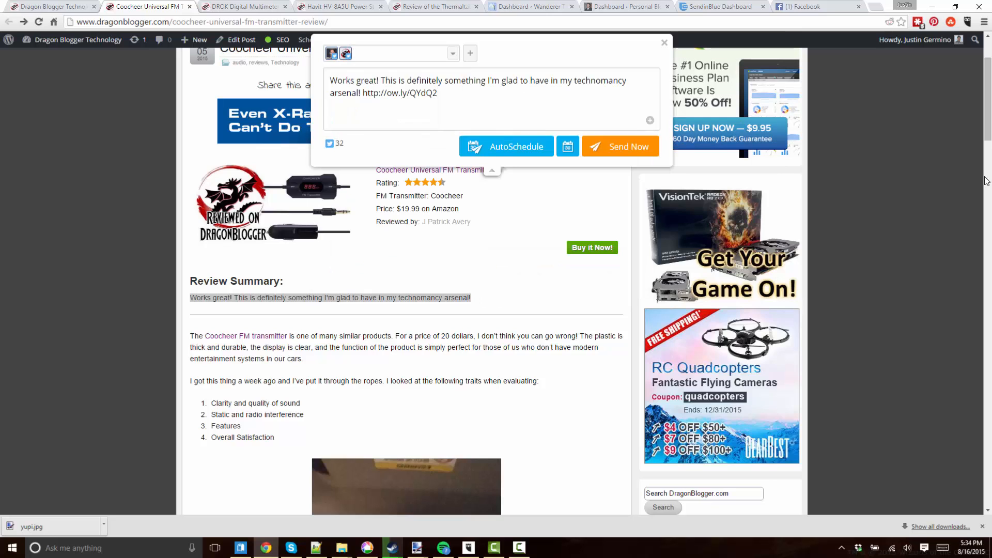
# Step: Discard the sentence draft and share the whole review page via the Hootlet toolbar icon
pyautogui.click(663, 43)
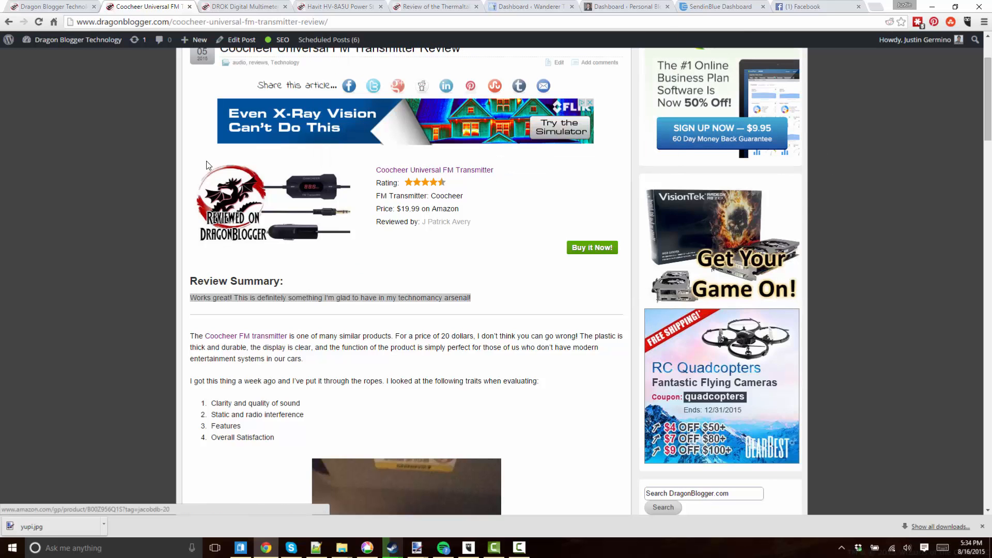
pyautogui.click(200, 22)
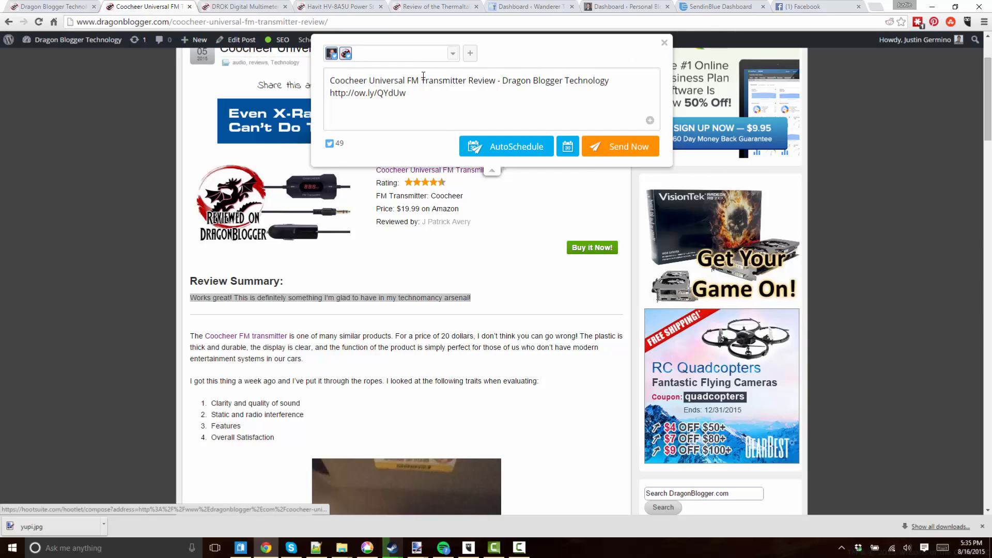
# Step: Add the Facebook profile to the post alongside Twitter
pyautogui.click(451, 53)
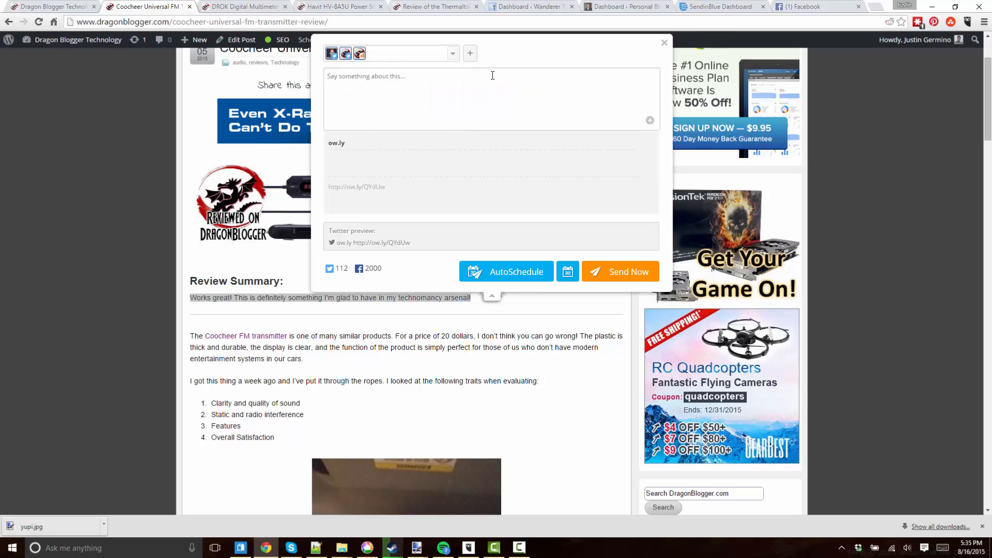
pyautogui.moveTo(596, 136)
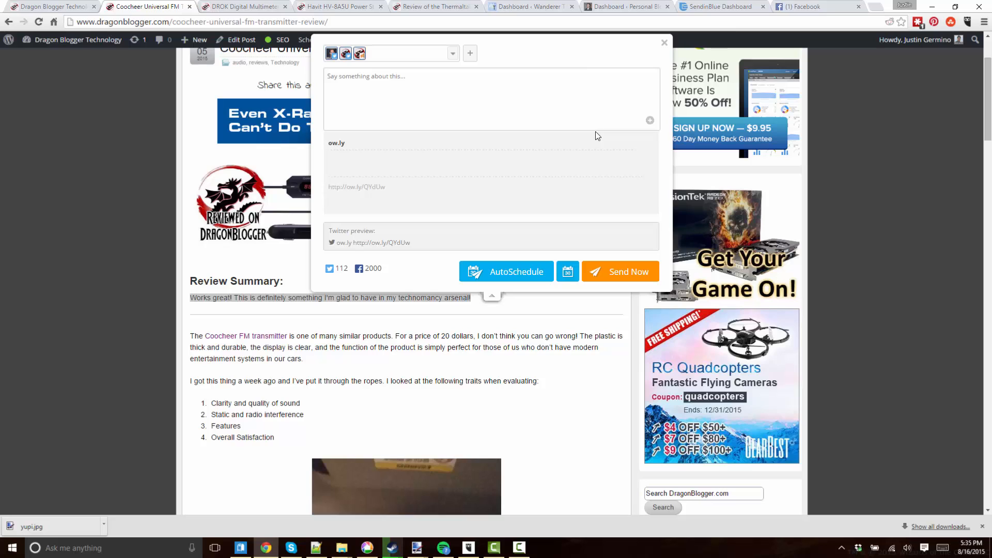